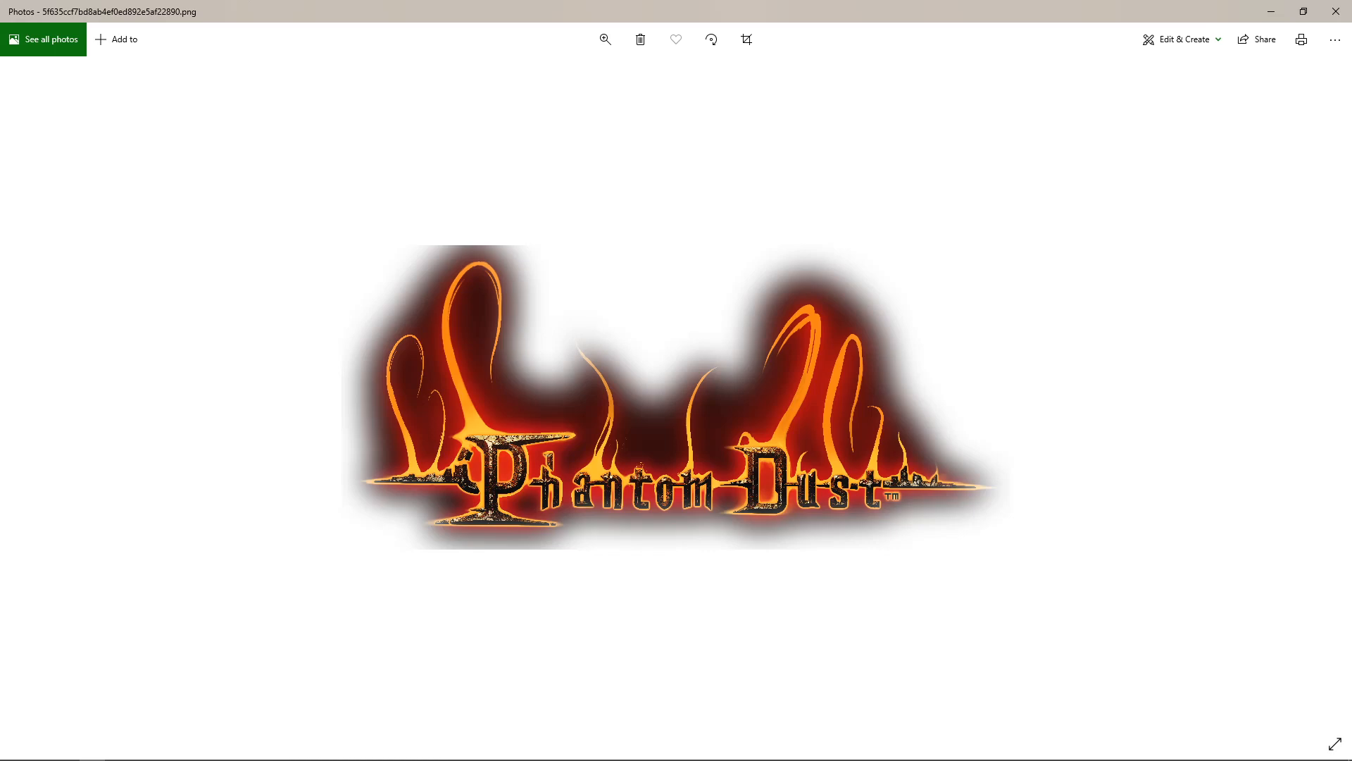
mouse_move(674, 751)
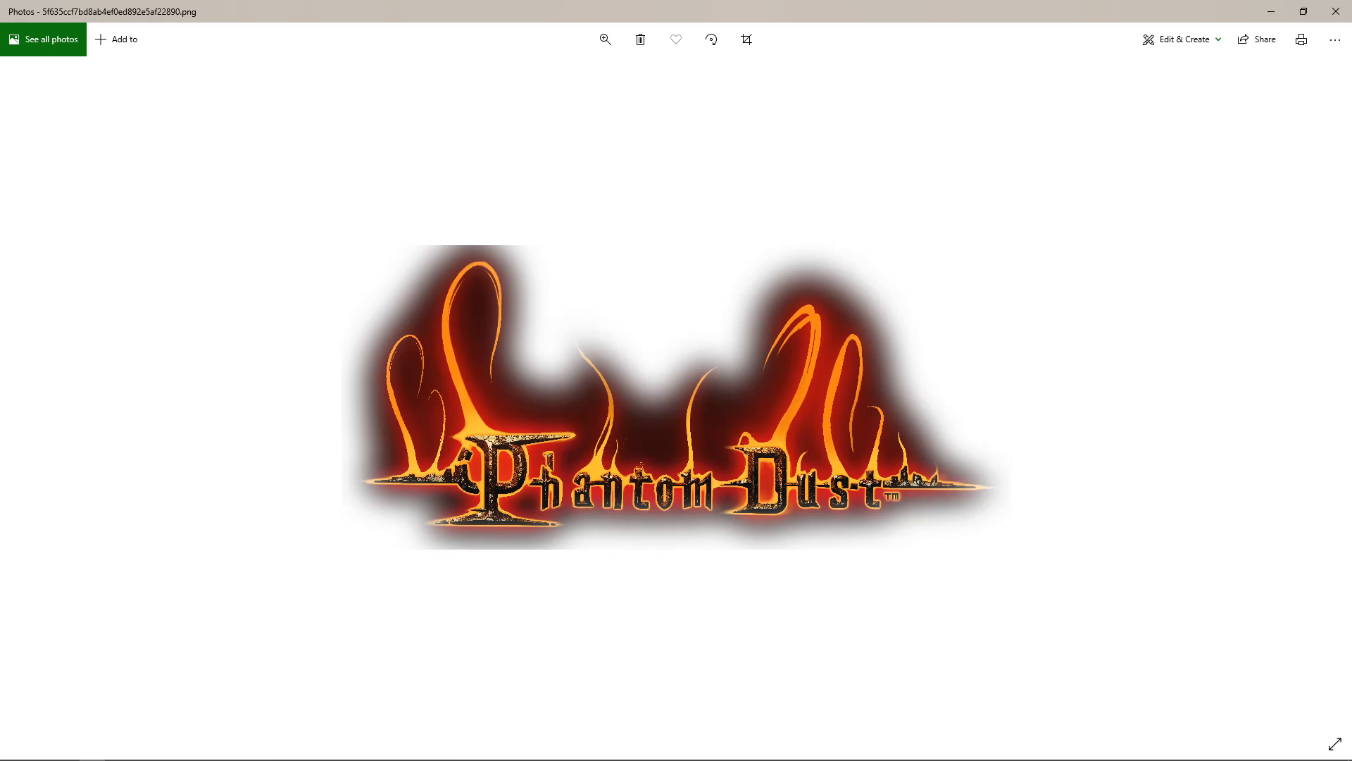
mouse_move(65, 748)
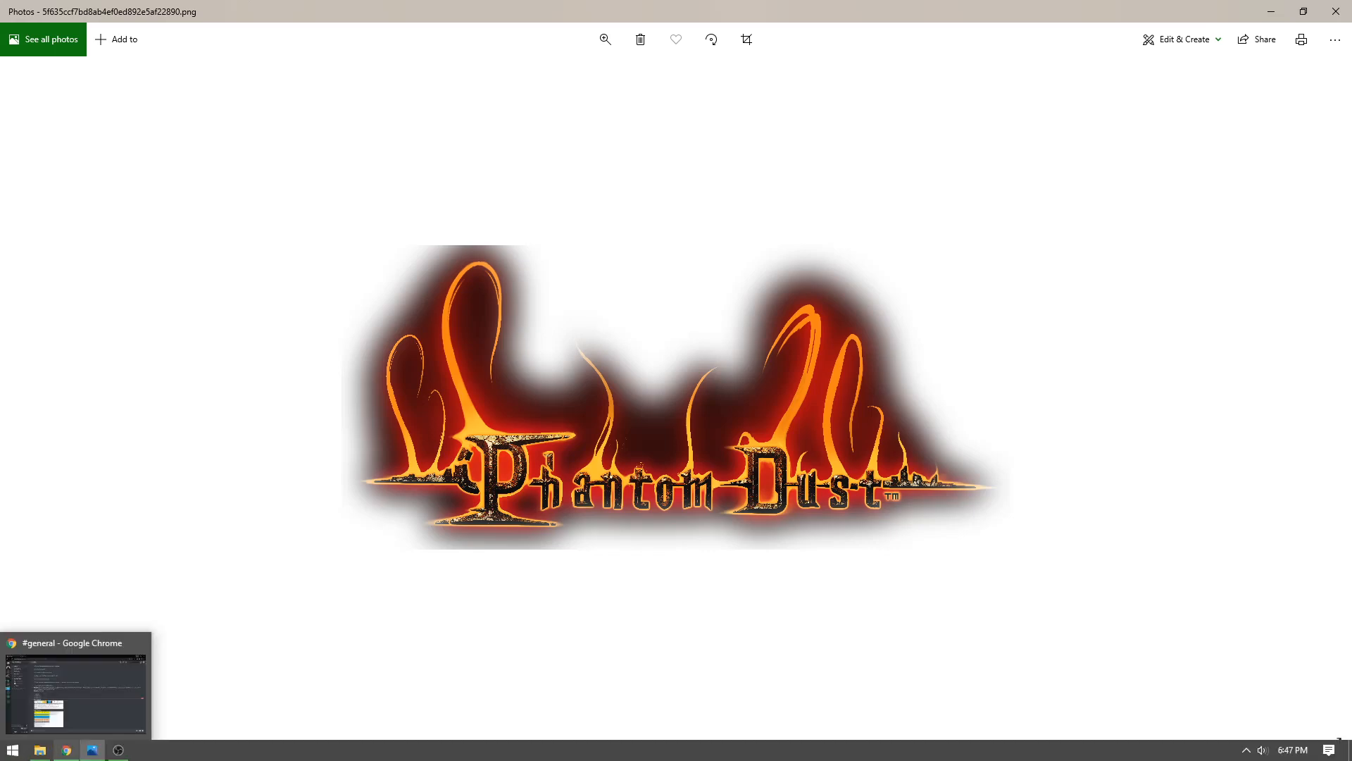
Switch from the Phantom Dust logo in Photos to the Discord #general chat showing ranking spreadsheets.
left_click(75, 685)
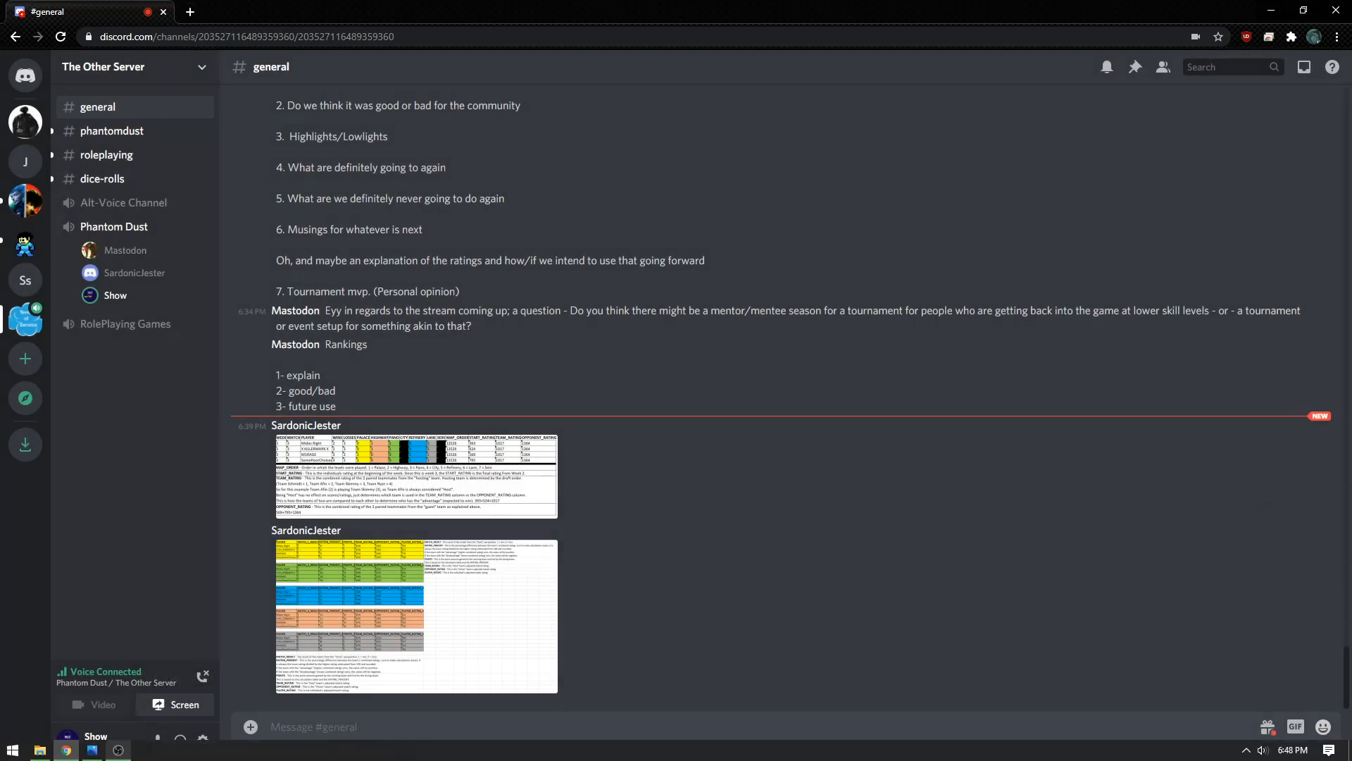
left_click(91, 748)
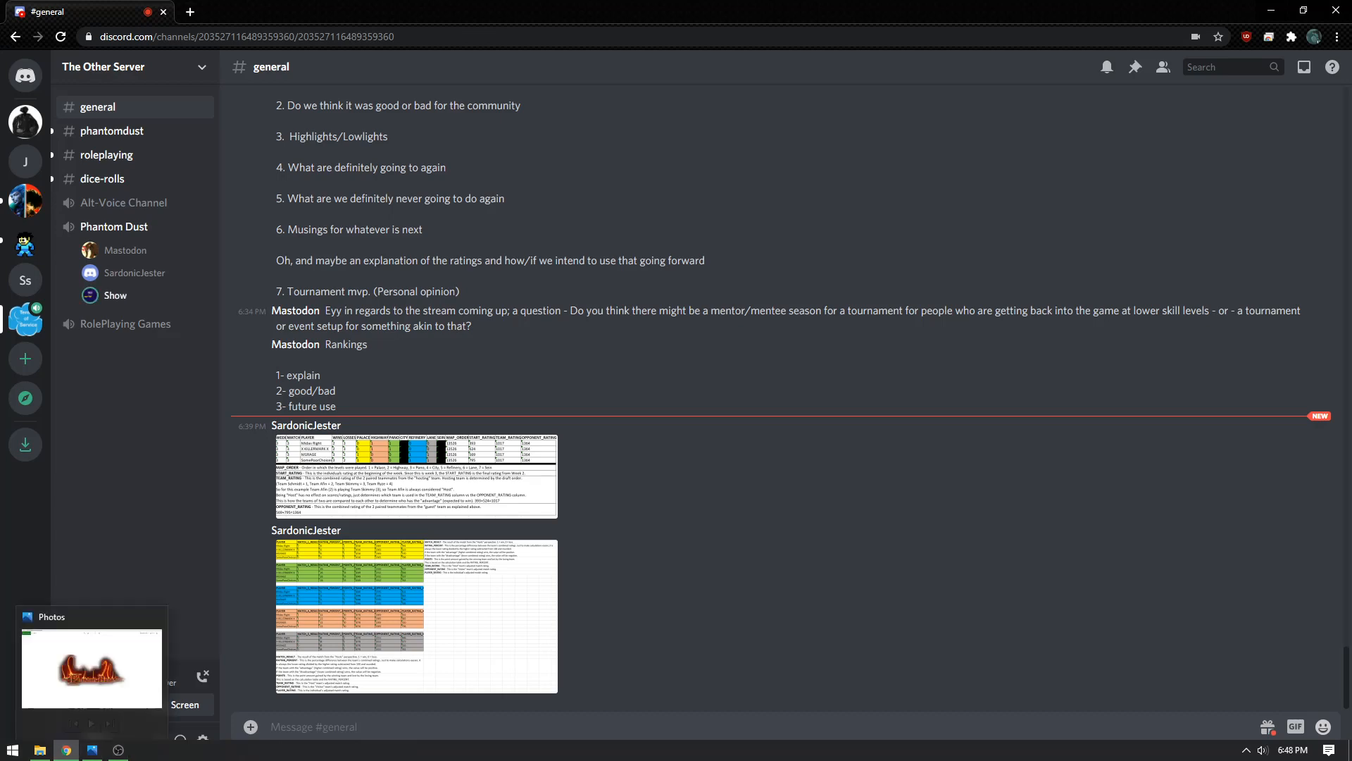